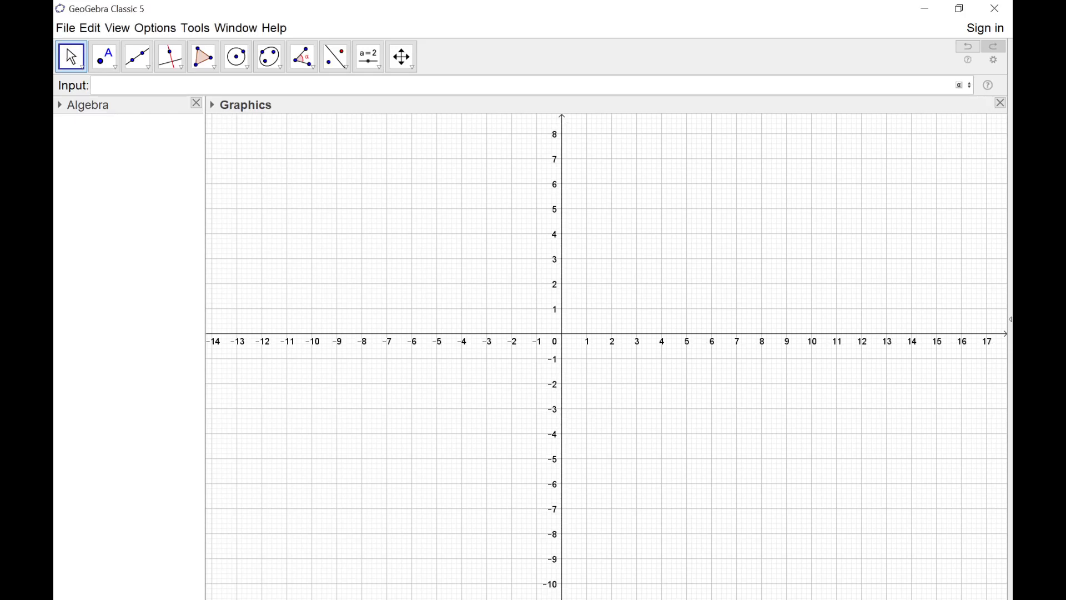
- Enter f(x) = -kx in the Input bar, auto-creating slider k = 1
type("f(x)=")
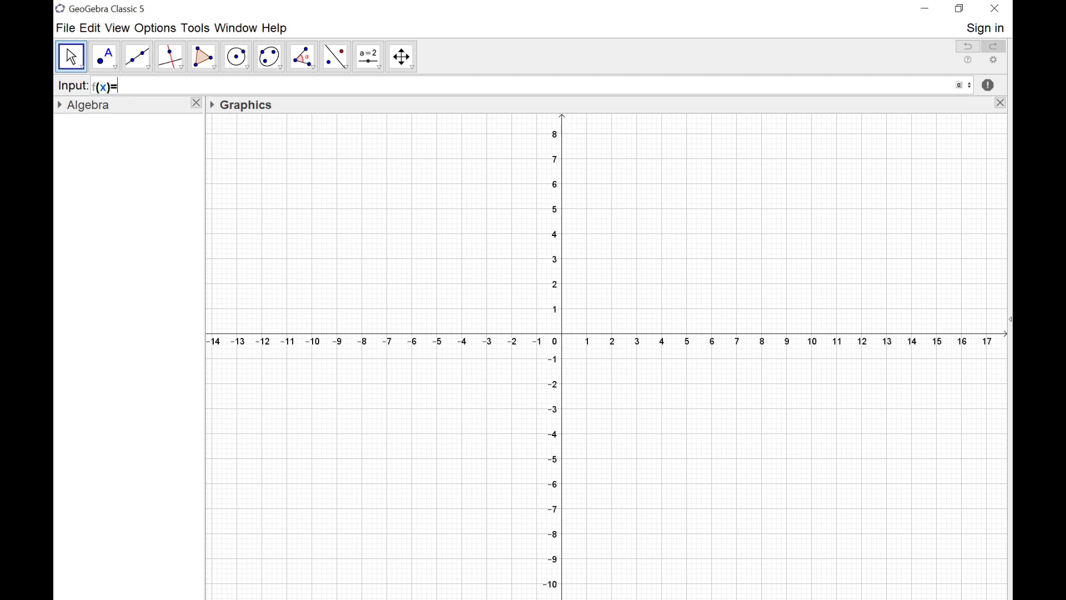
type("-k")
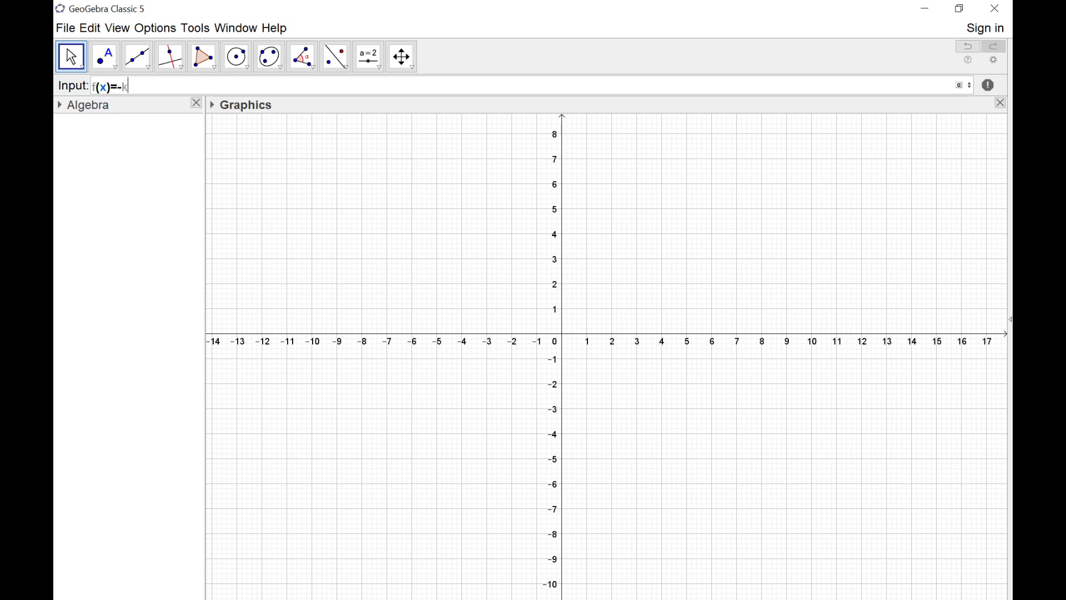
type("x")
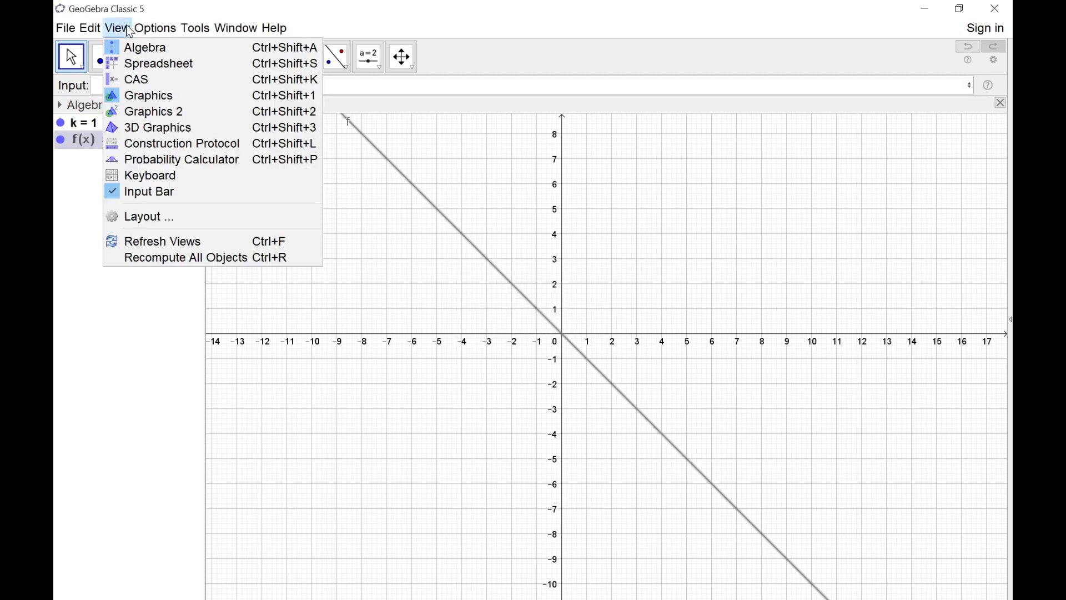
- Show Graphics 2 and bring up the Object Properties of slider k
left_click(153, 111)
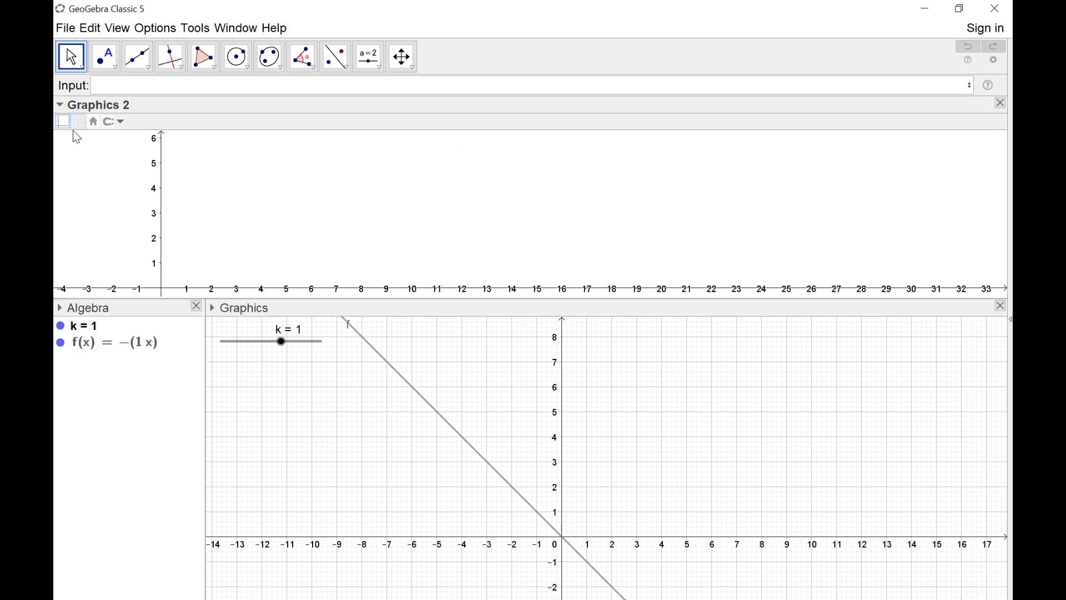
left_click(78, 121)
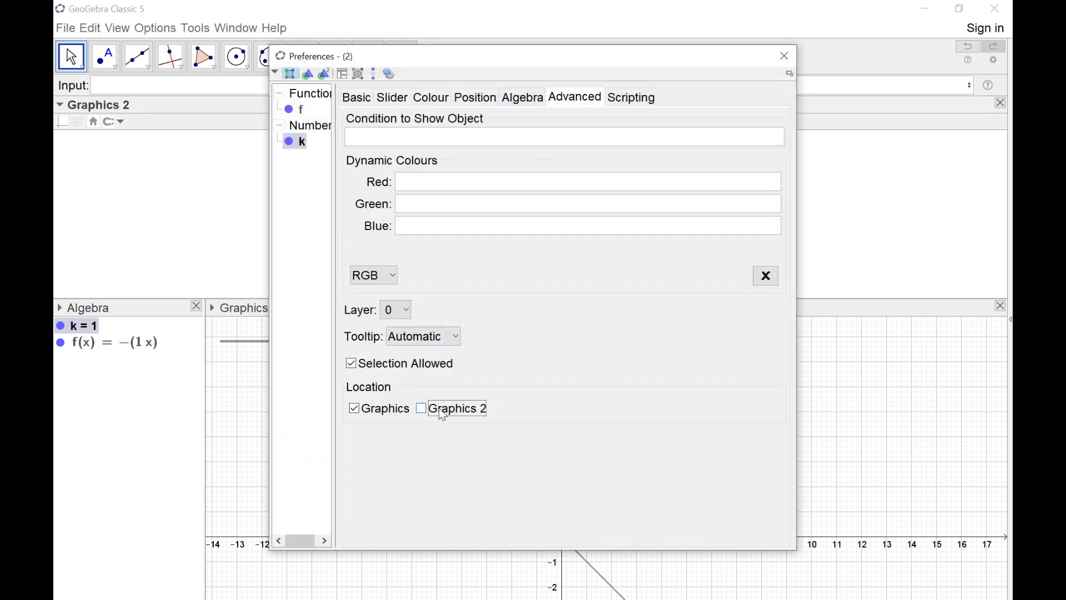
- Place slider k in Graphics 2 only and hide f's line in the Algebra view
left_click(783, 55)
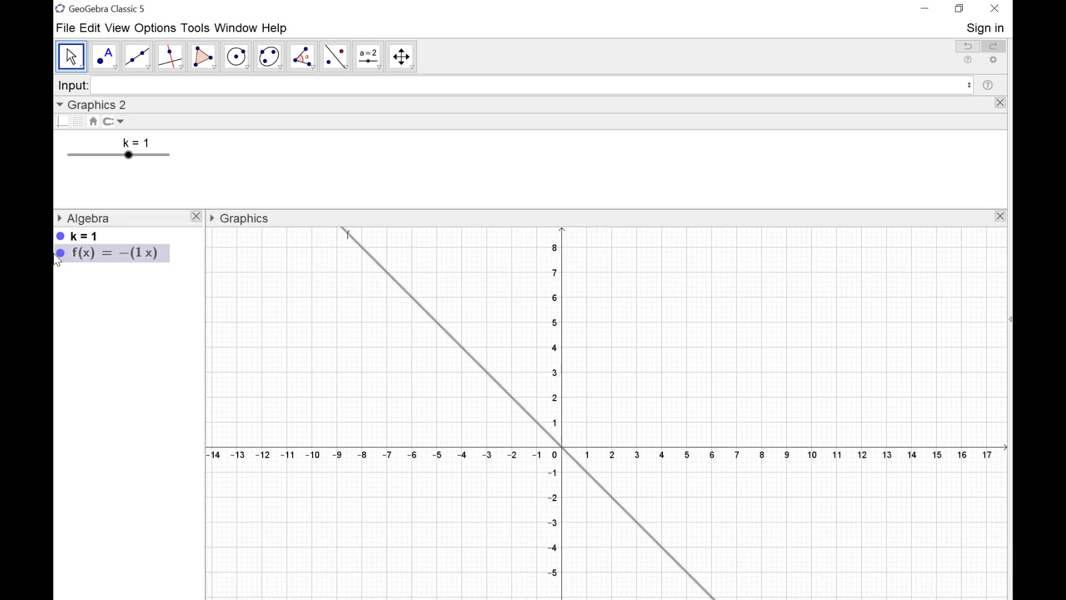
left_click(60, 253)
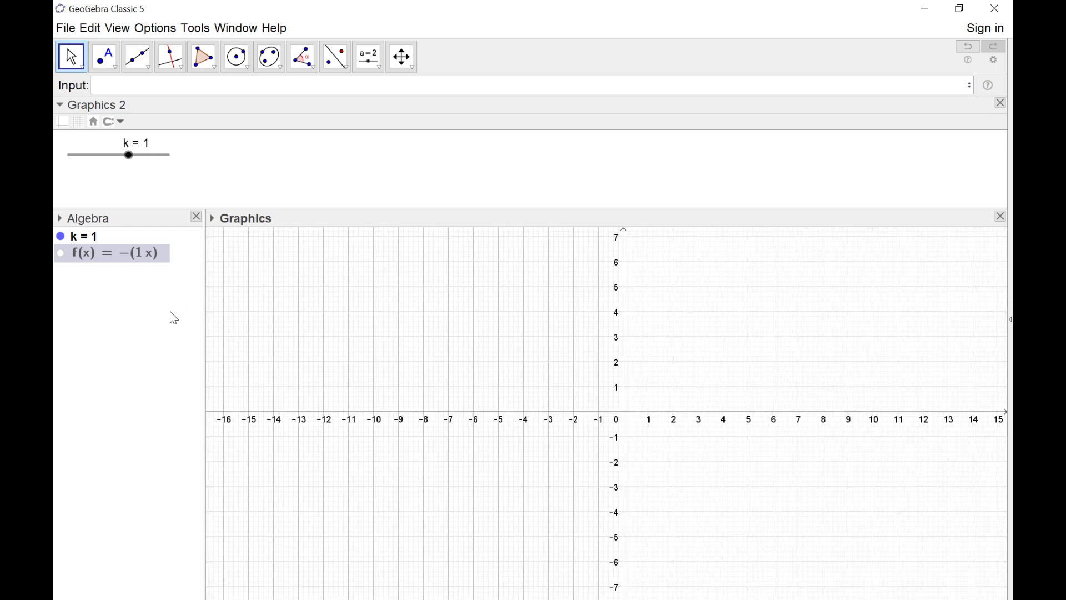
- Create slopefield1 with SlopeField(f), filling the main graph with short segments
type("s")
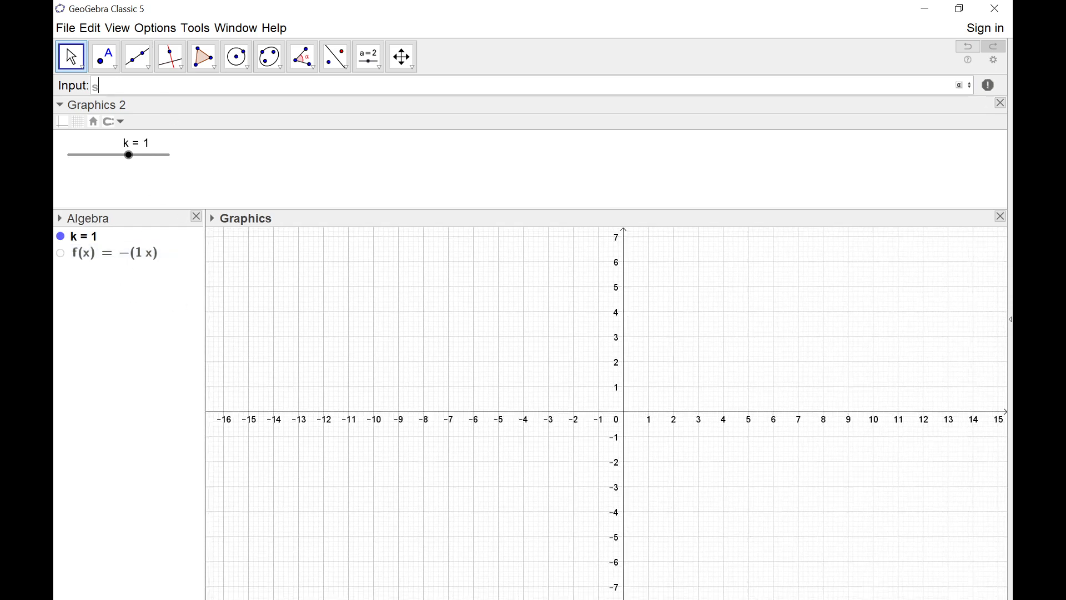
type("lope")
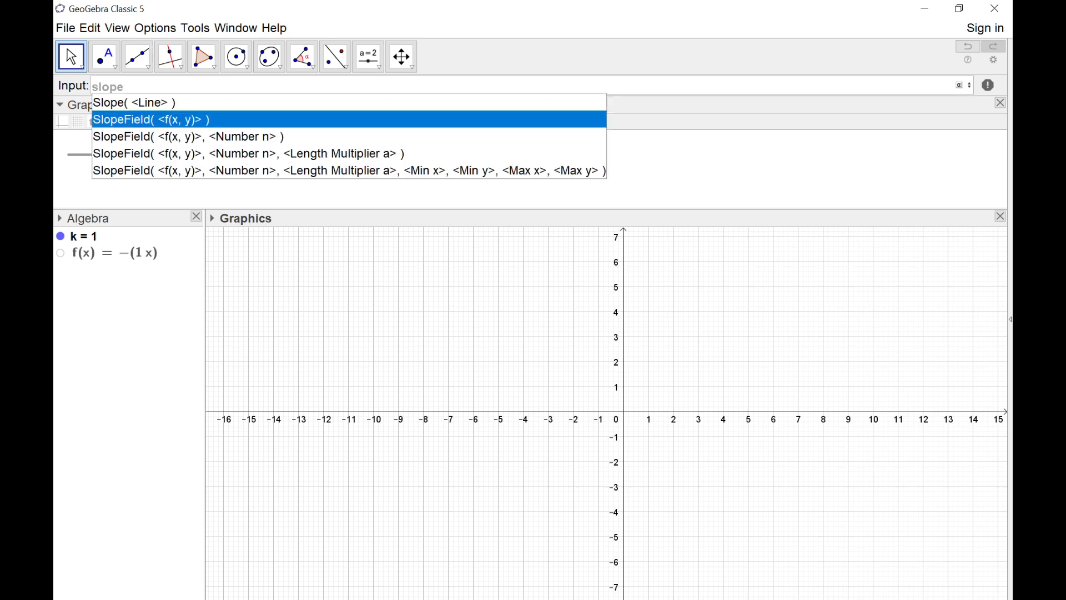
left_click(151, 119)
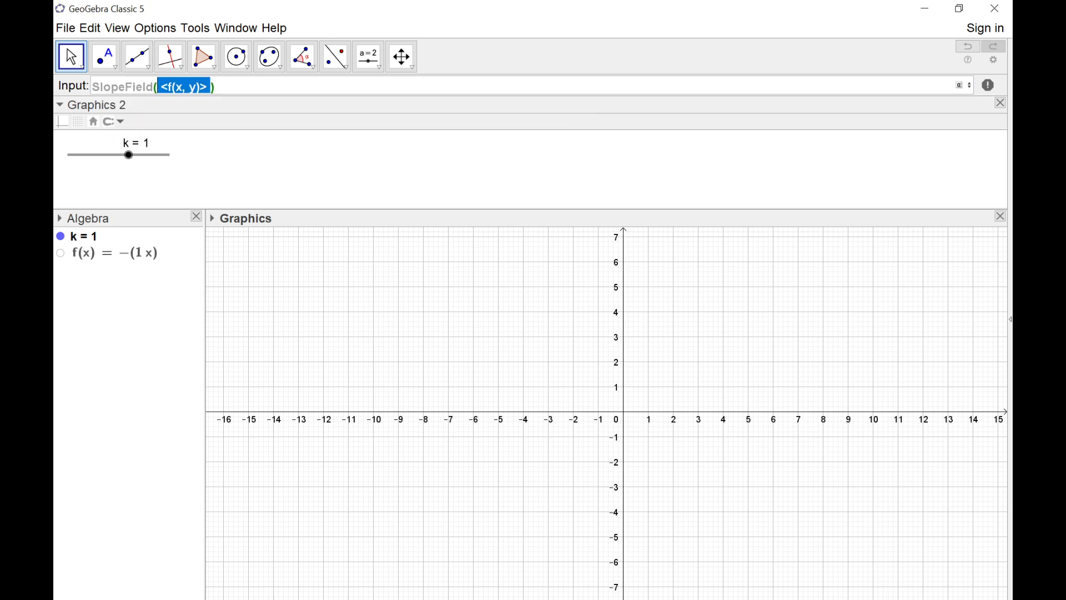
type("f")
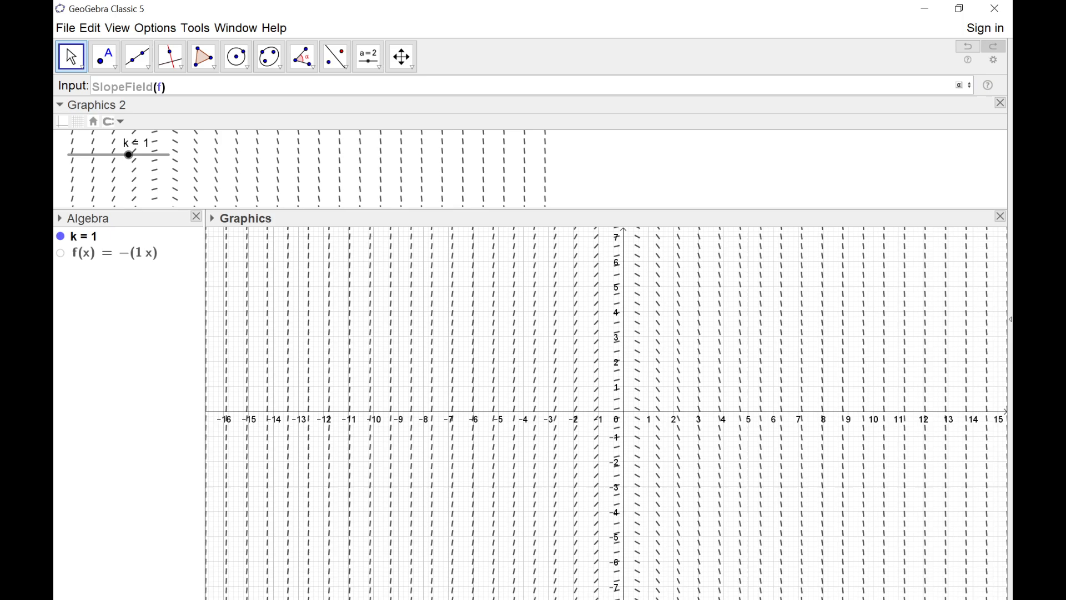
key("Return")
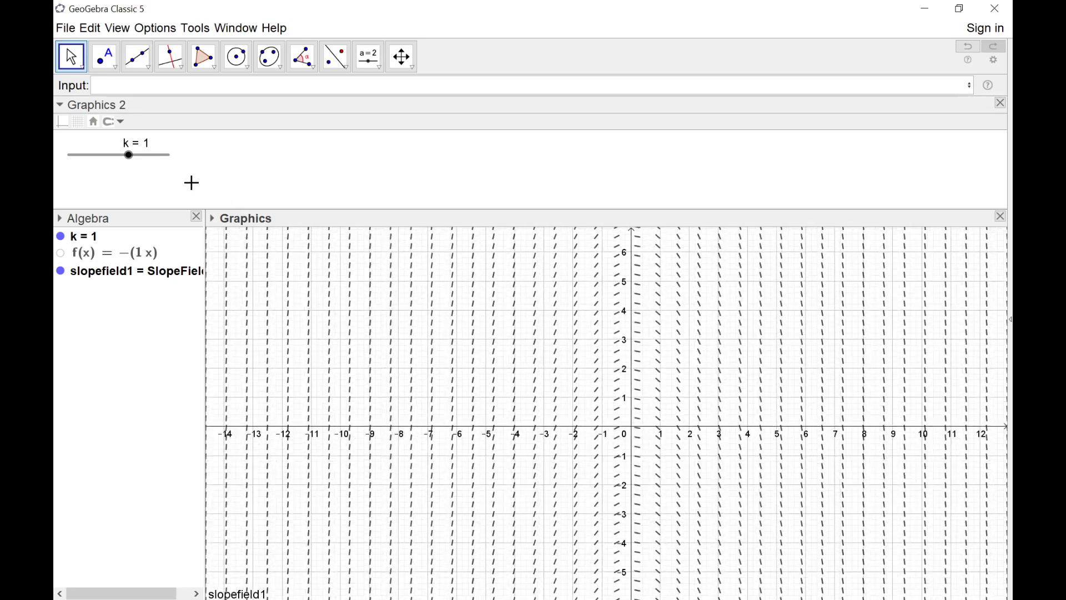
- Drag slider k through negative values, -0.5 and 0.8, settling at 1.5
left_click_drag(127, 154, 93, 155)
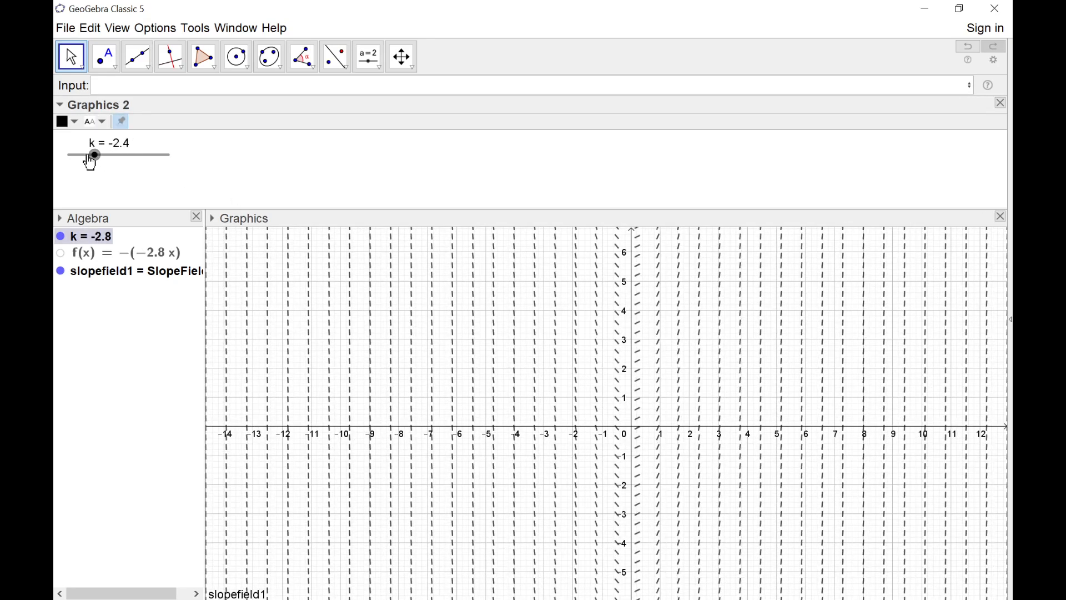
left_click_drag(93, 154, 112, 154)
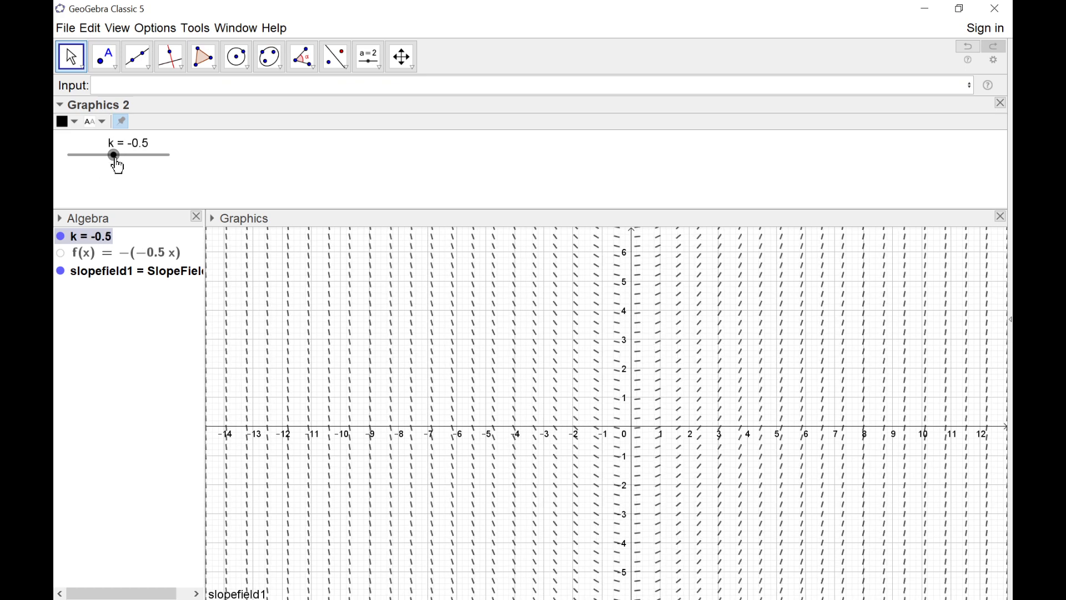
left_click_drag(112, 155, 125, 155)
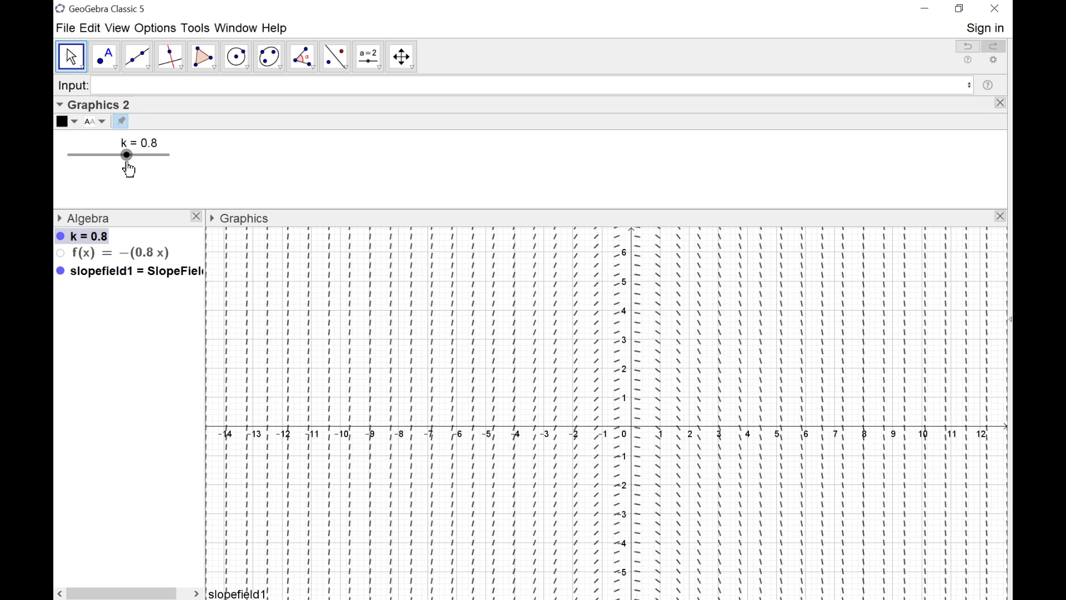
left_click_drag(126, 156, 133, 156)
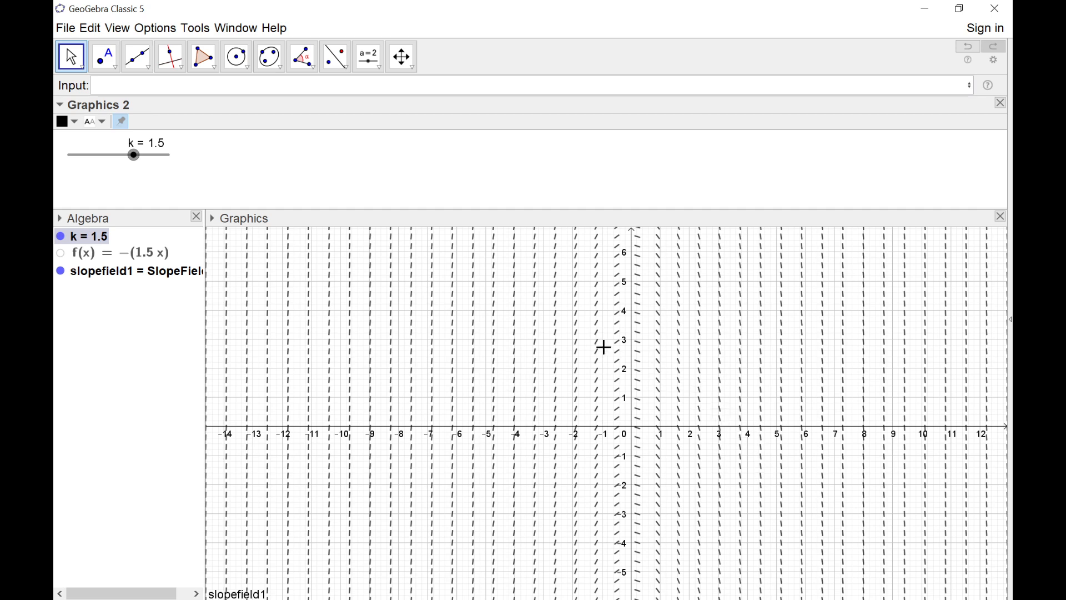
mouse_move(610, 385)
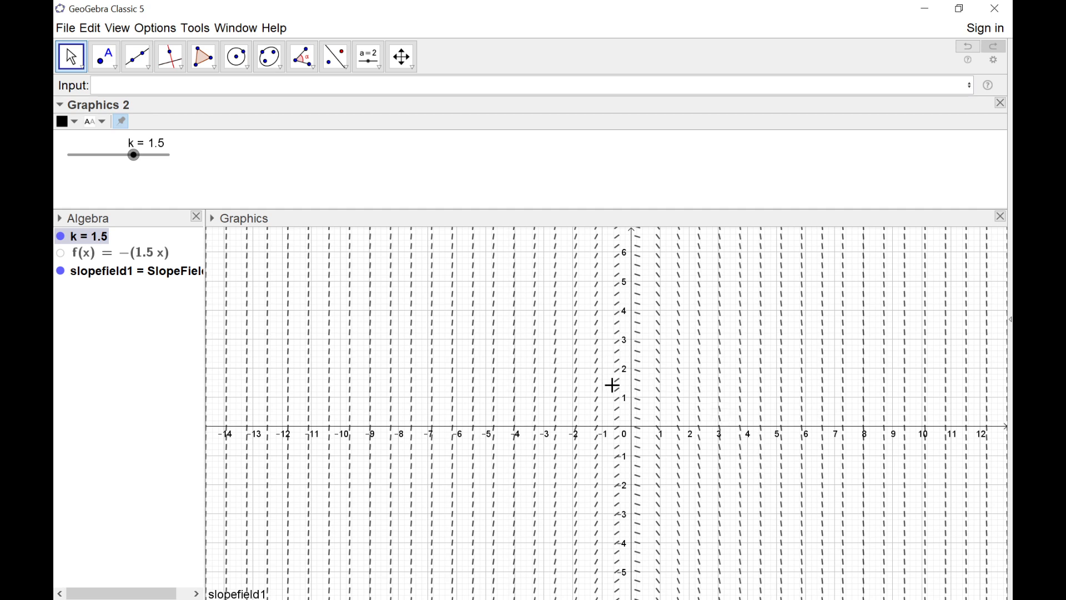
mouse_move(240, 197)
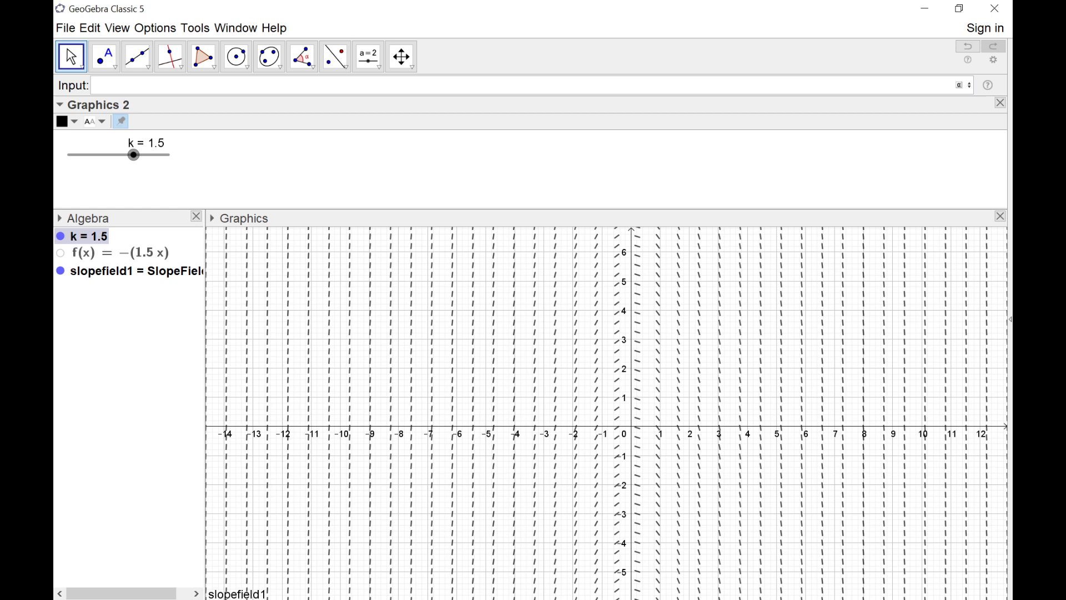
- Place a new point A in the slope field and move it to about (-5, 1.5)
left_click(103, 56)
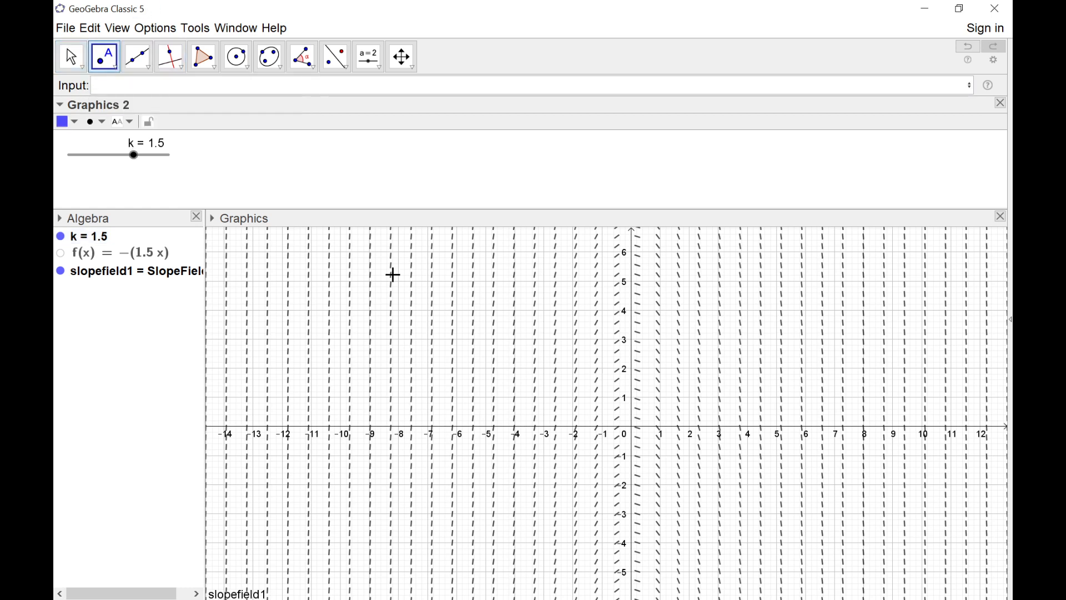
left_click(502, 388)
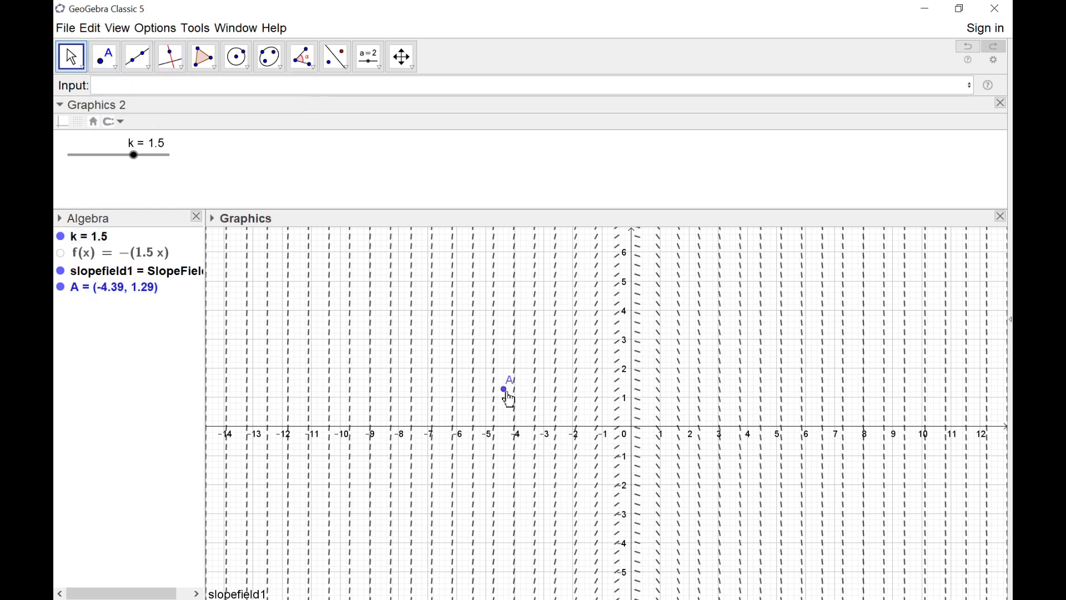
left_click_drag(502, 390, 484, 381)
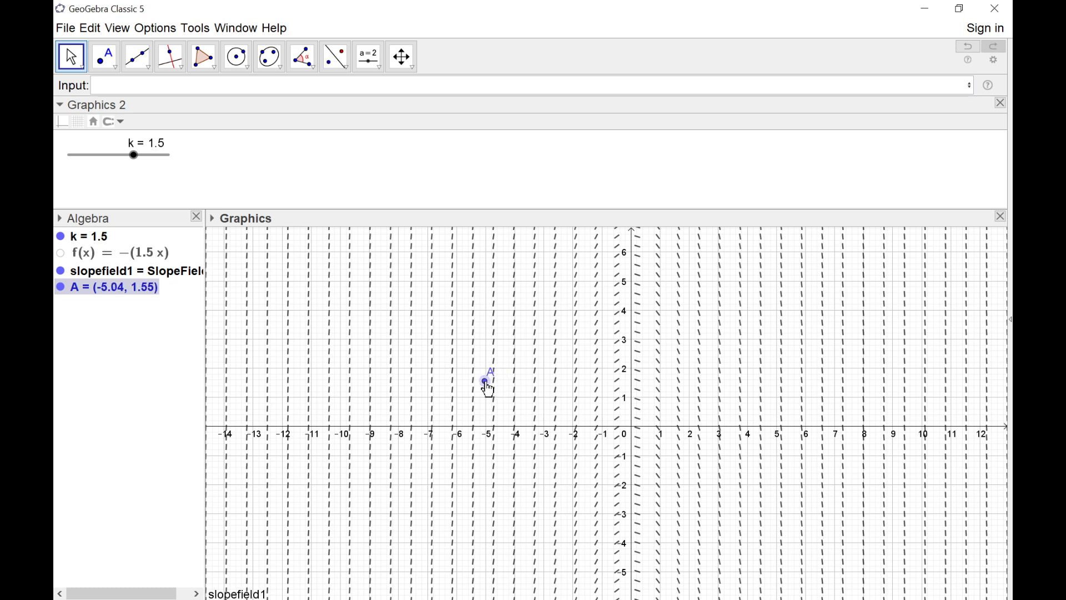
- Create the solution curve g(x) with SolveODE(f, A) through point A
type("solve")
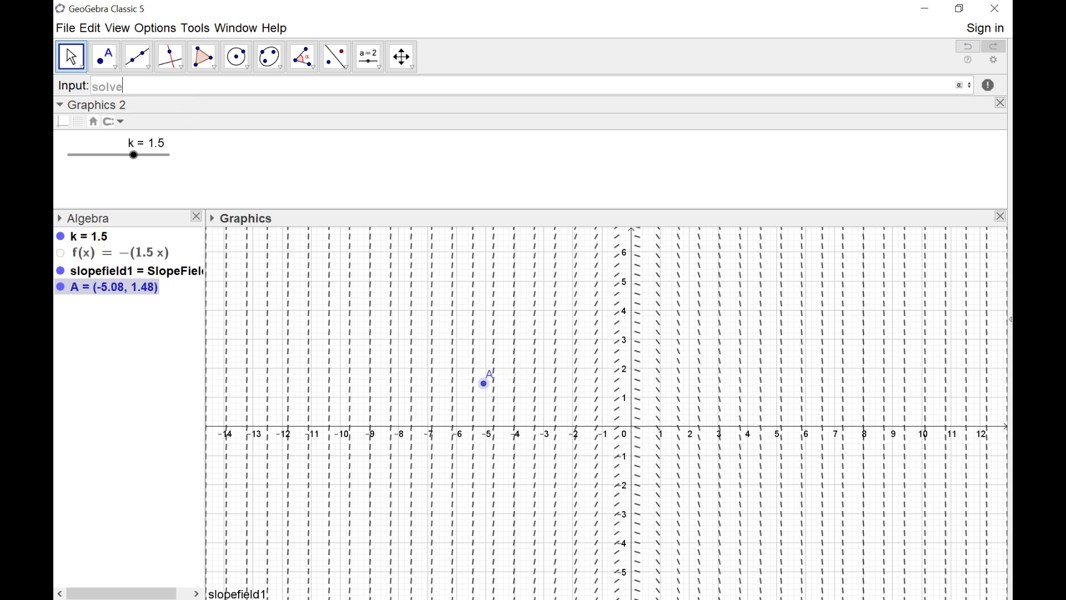
type("SolveODE(f")
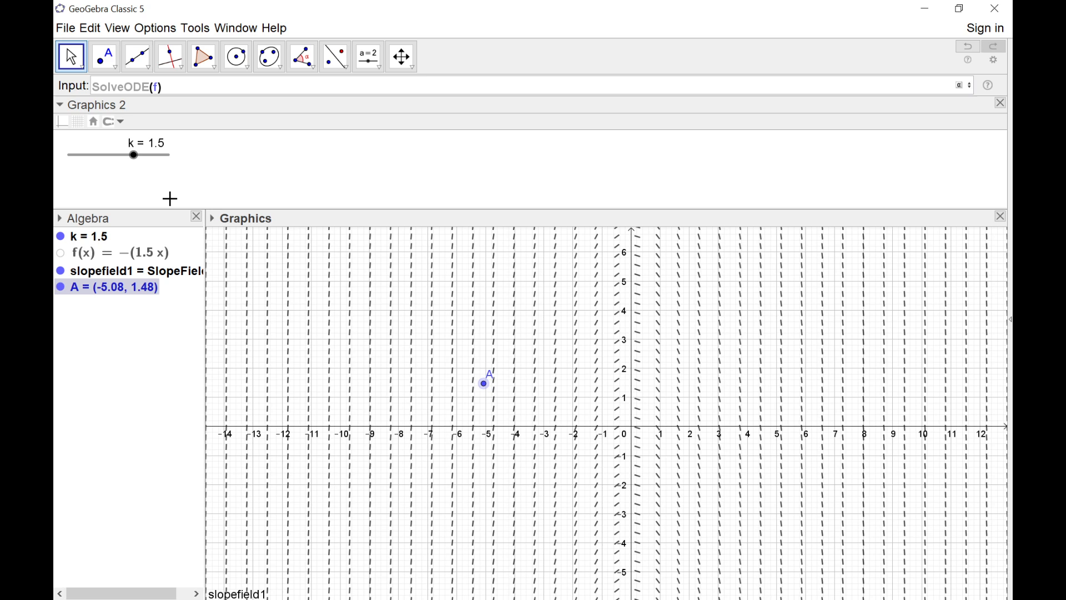
type(",A")
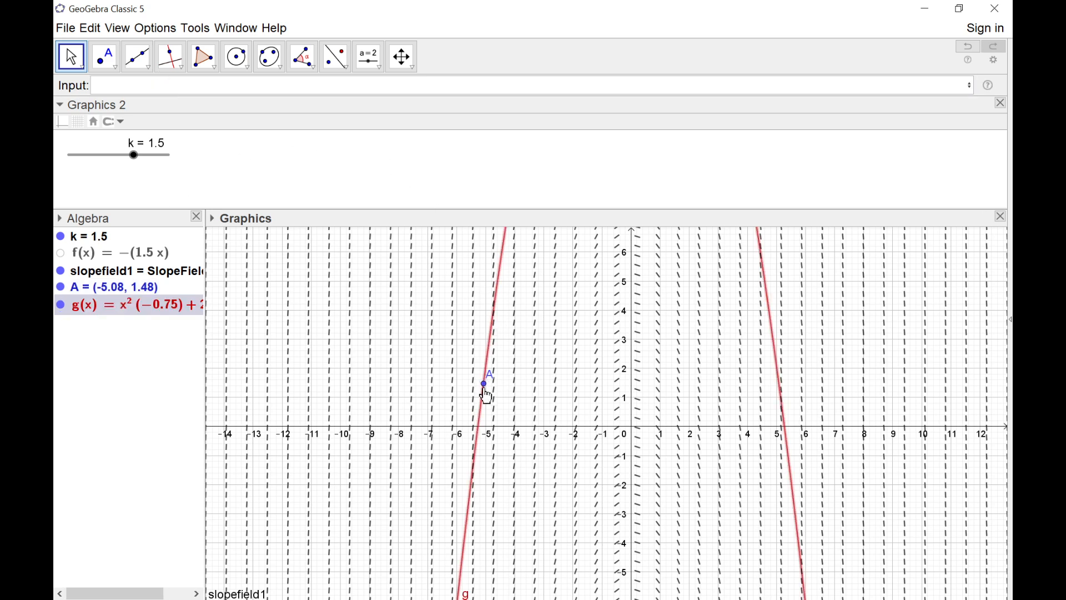
- Drag A to about (-2.4, -0.9), lower k to 0.1 and raise it back, reshaping g
left_click_drag(483, 383, 529, 455)
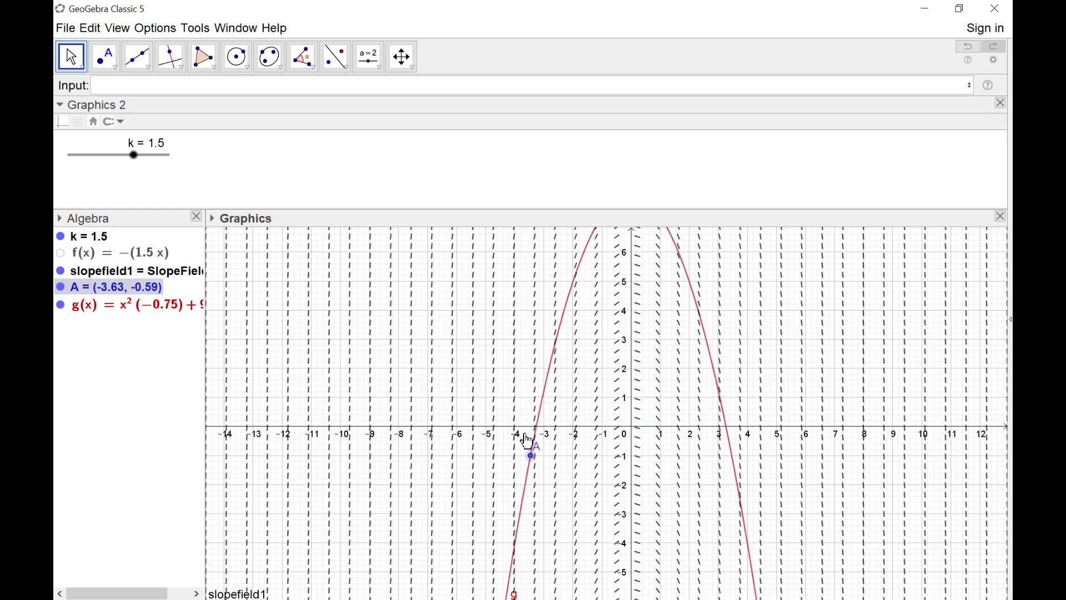
left_click_drag(132, 155, 115, 155)
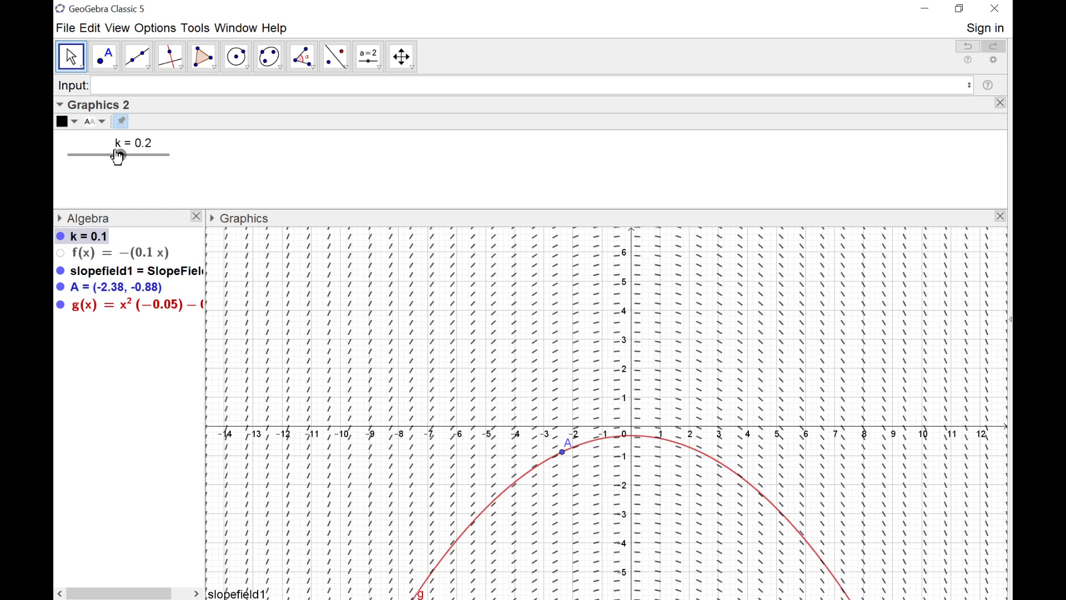
left_click_drag(116, 155, 135, 154)
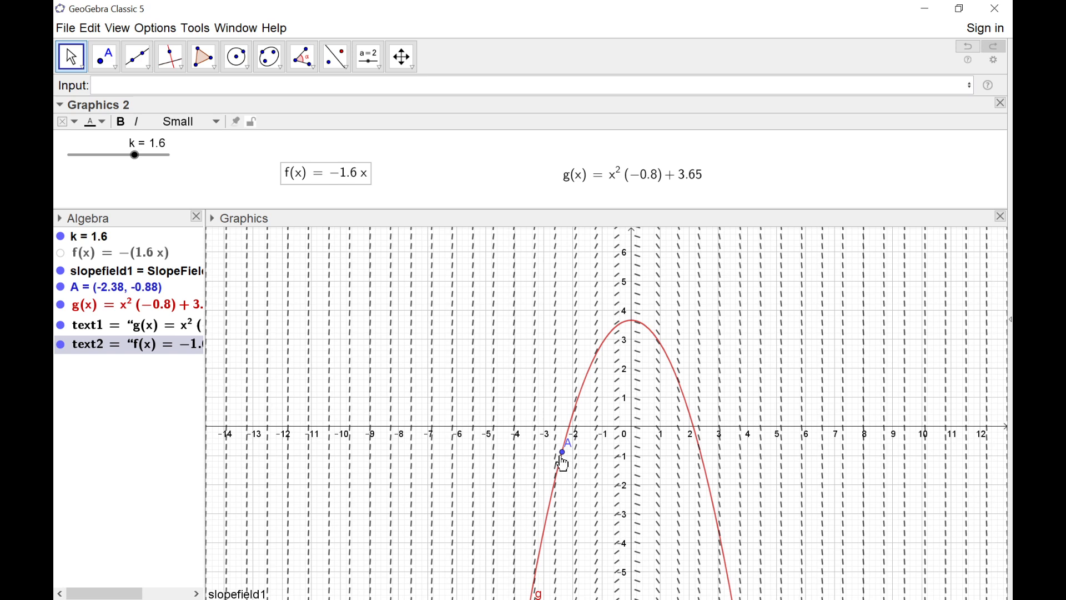
- Drag A to about (-4.2, -1.1) then (-2.3, -1.3), updating the live g label
left_click_drag(562, 452, 510, 467)
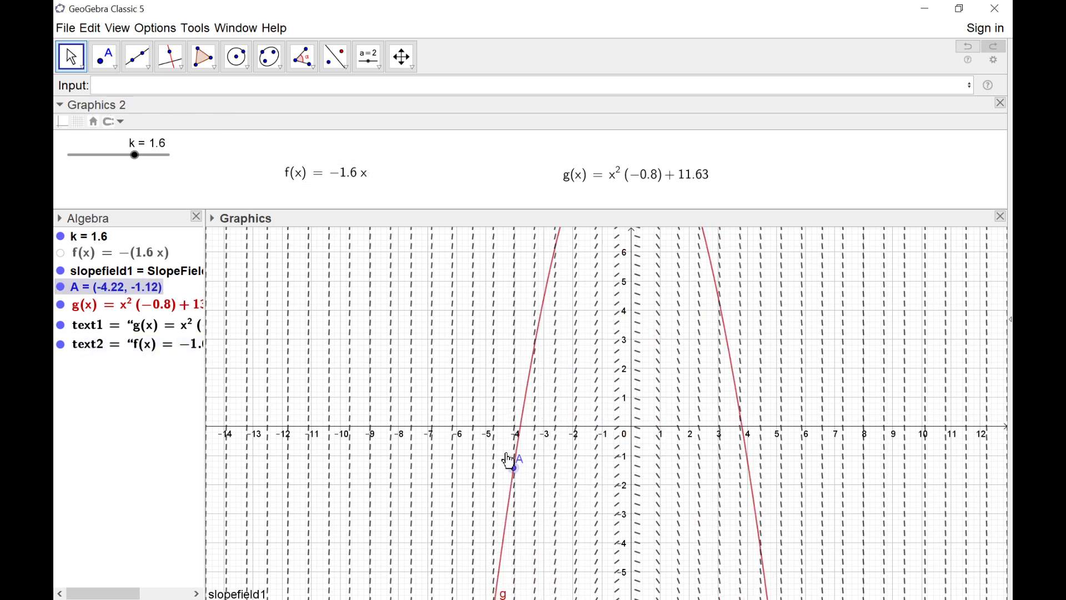
left_click_drag(512, 467, 564, 464)
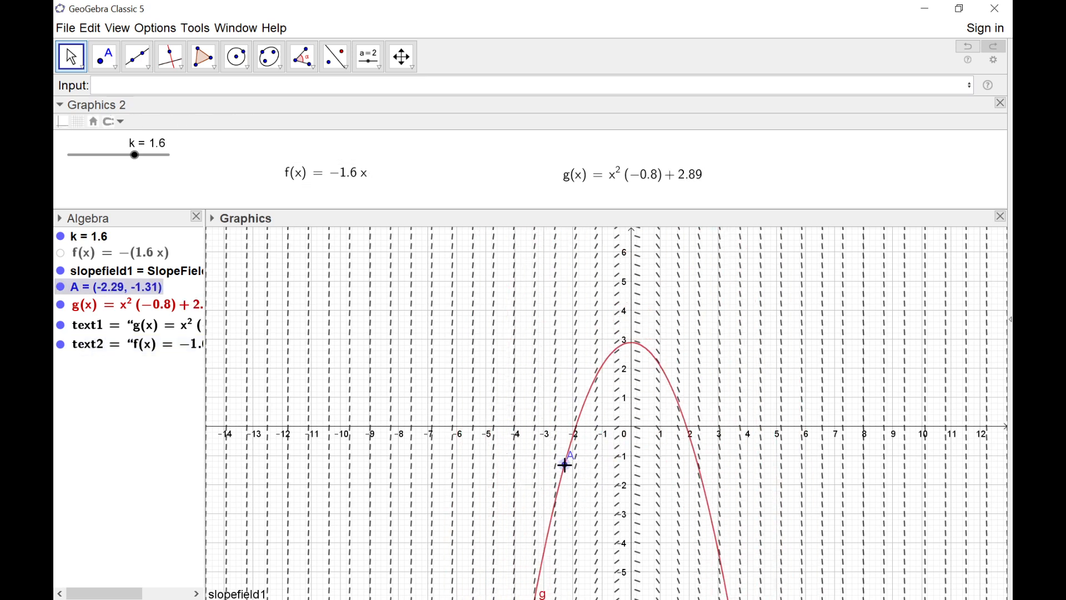